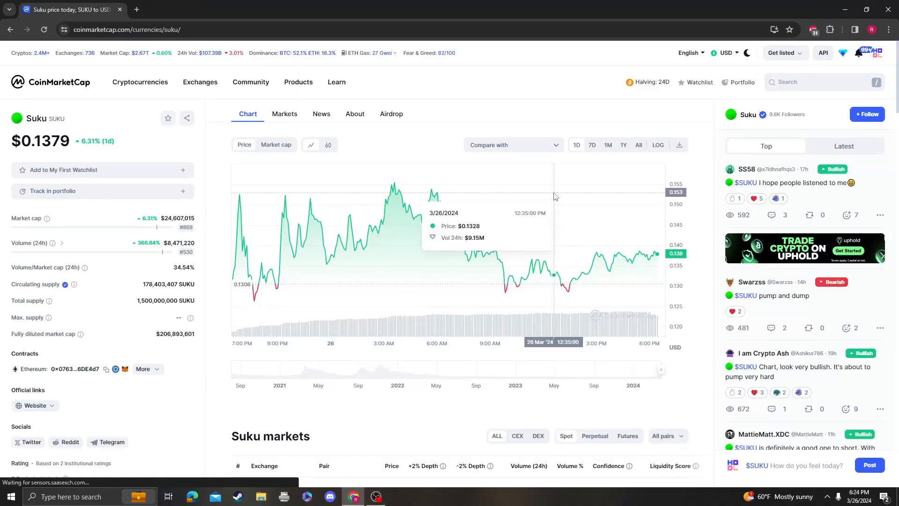
# - Chart Suku's full price history, then open Dogelon Mars (ELON) from recent searches
pyautogui.click(638, 145)
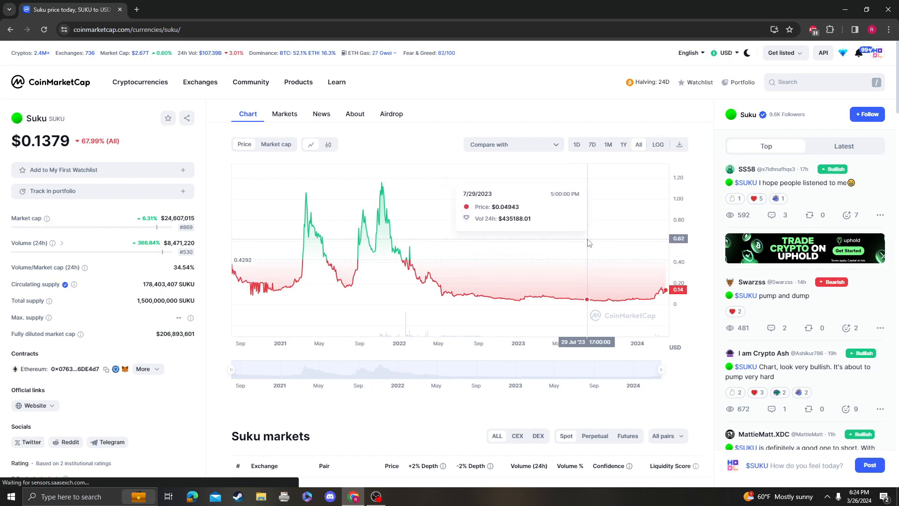
pyautogui.moveTo(623, 257)
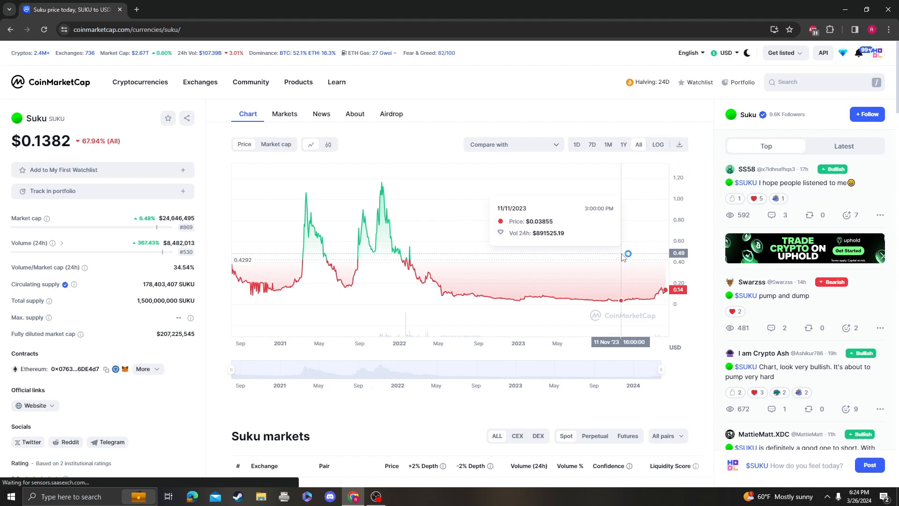
pyautogui.click(820, 81)
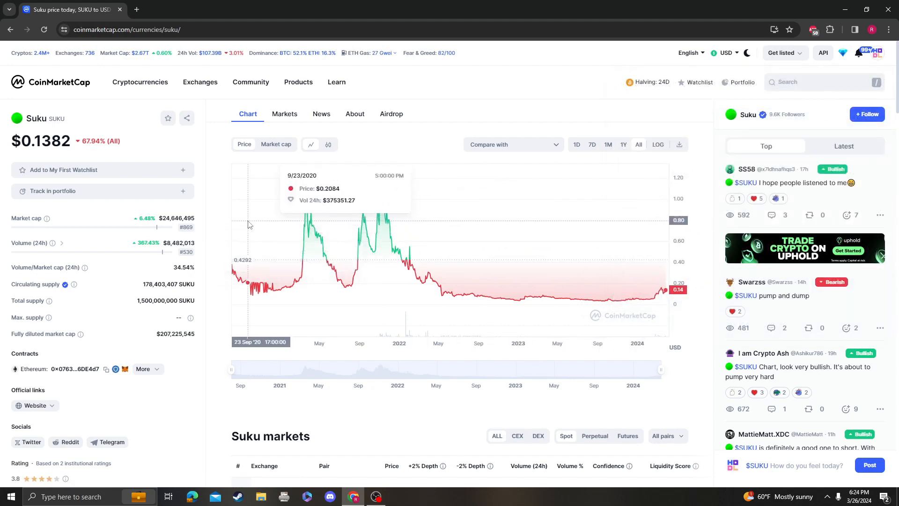
pyautogui.moveTo(282, 230)
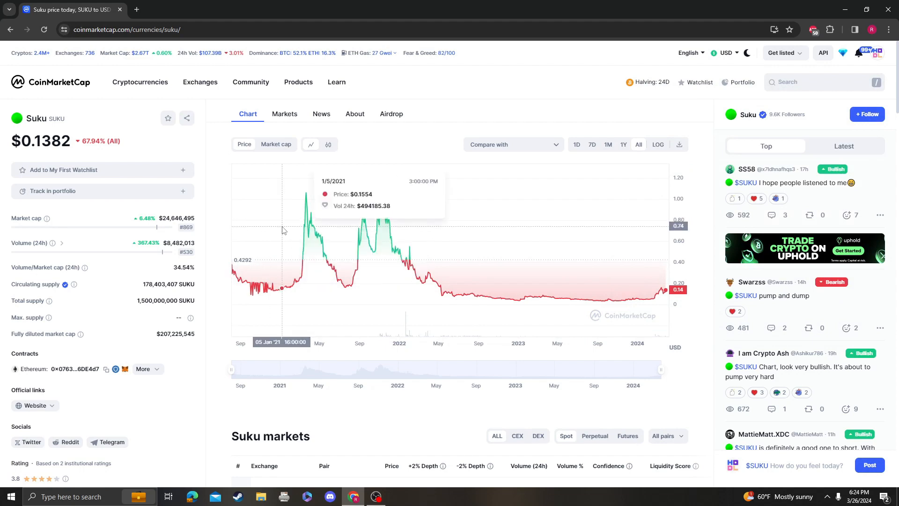
pyautogui.moveTo(532, 309)
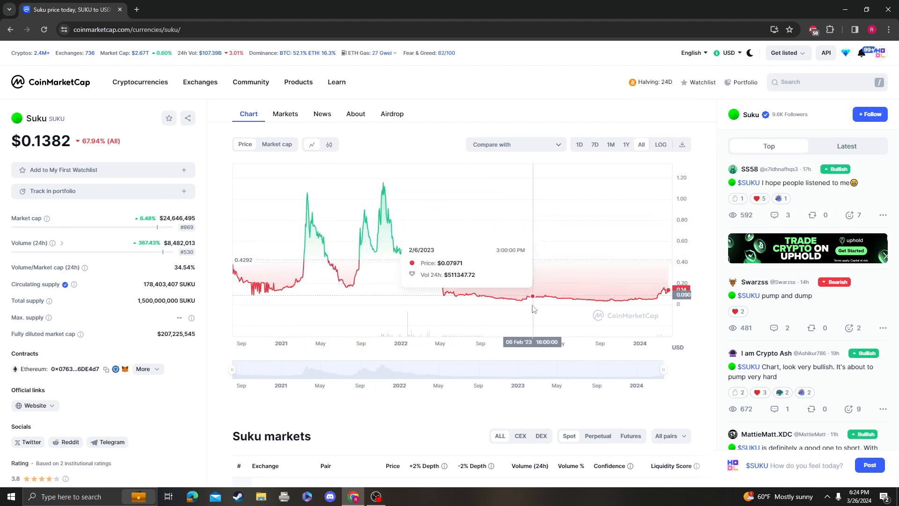
pyautogui.scroll(-3)
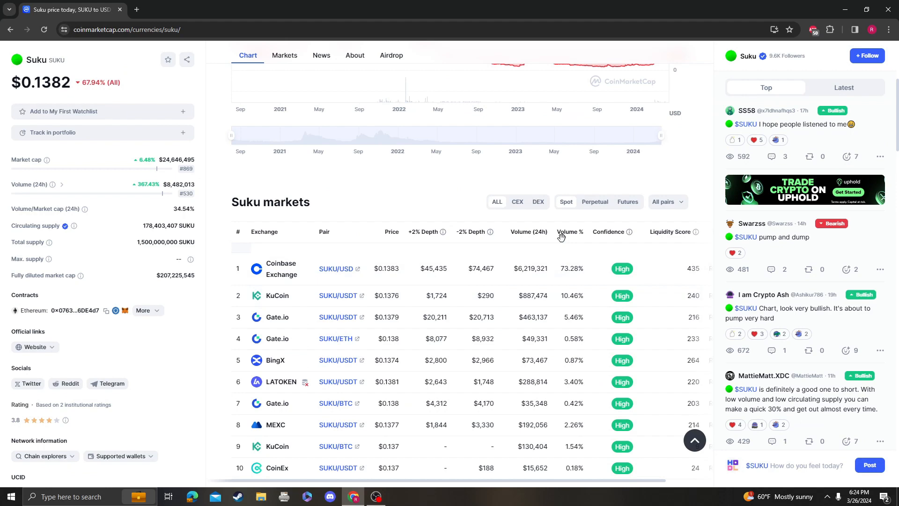
pyautogui.scroll(3)
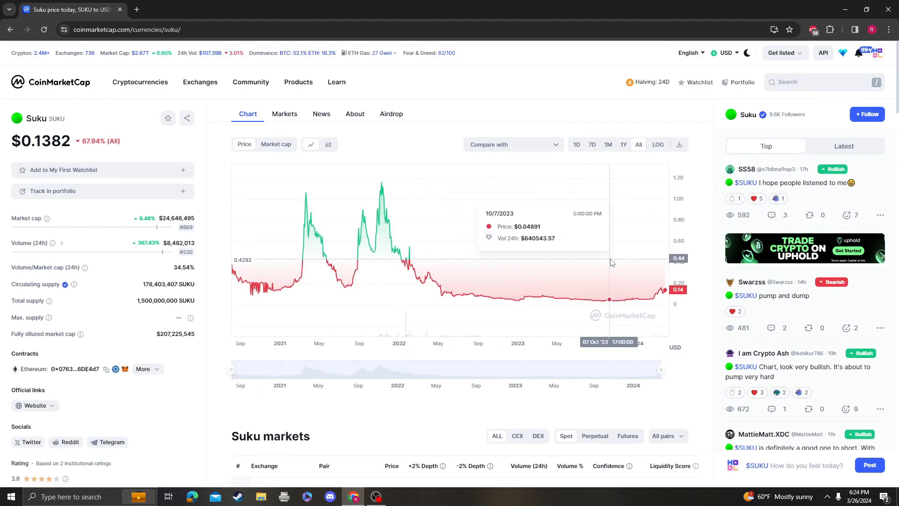
pyautogui.moveTo(81, 145)
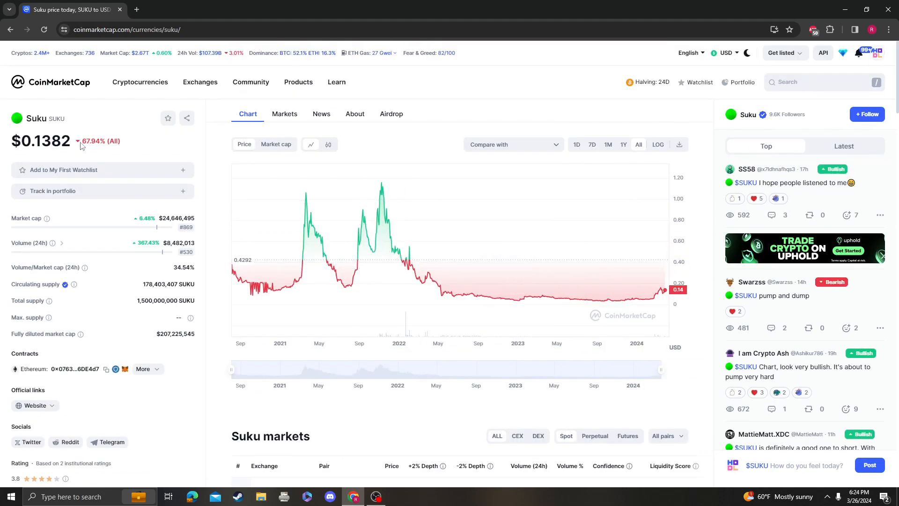
pyautogui.click(820, 81)
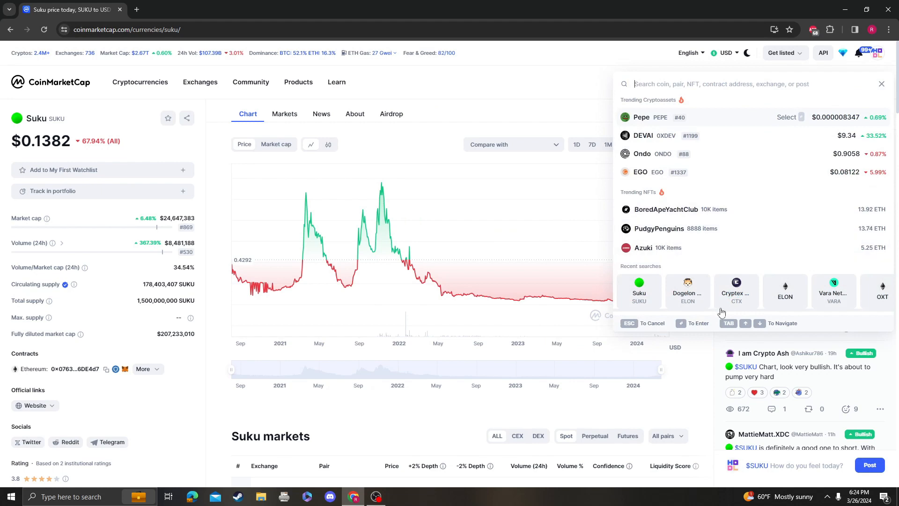
pyautogui.click(688, 289)
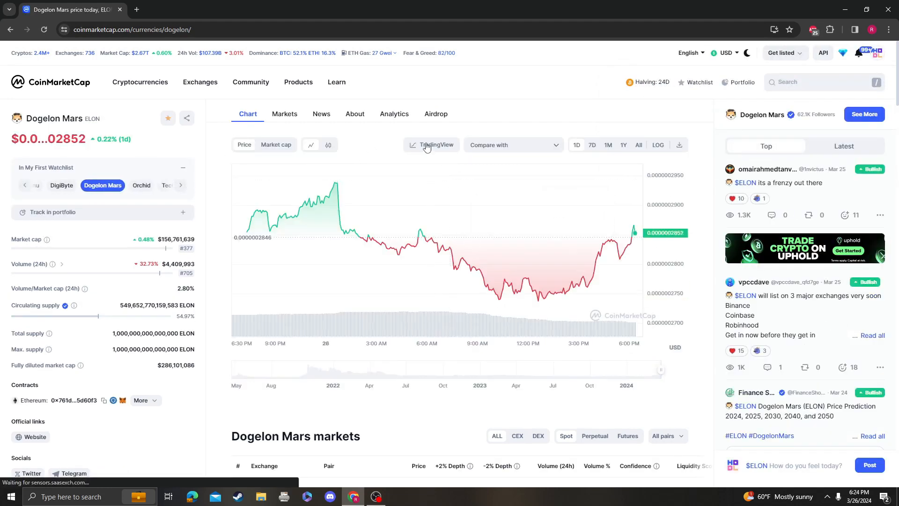
# - Load the SUKU/USDT MEXC pair into the TradingView technical analysis chart
pyautogui.click(435, 145)
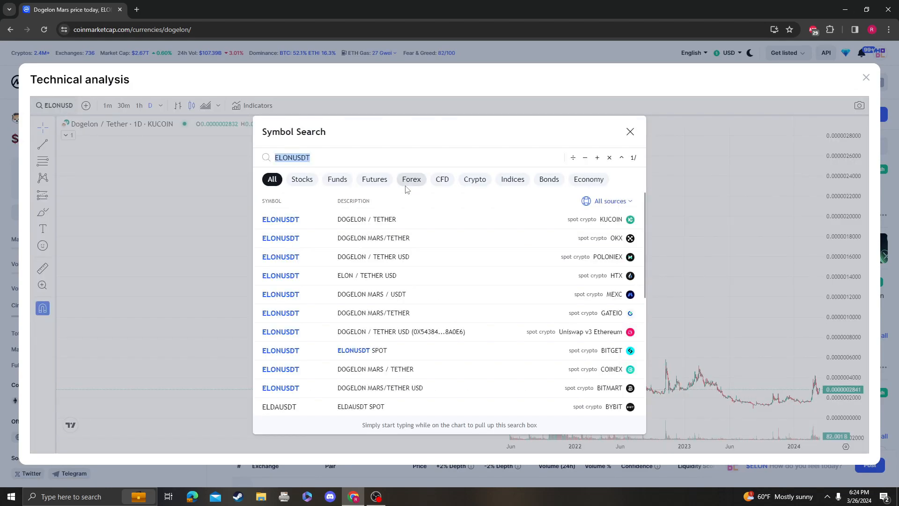
pyautogui.write('SUKUUSD')
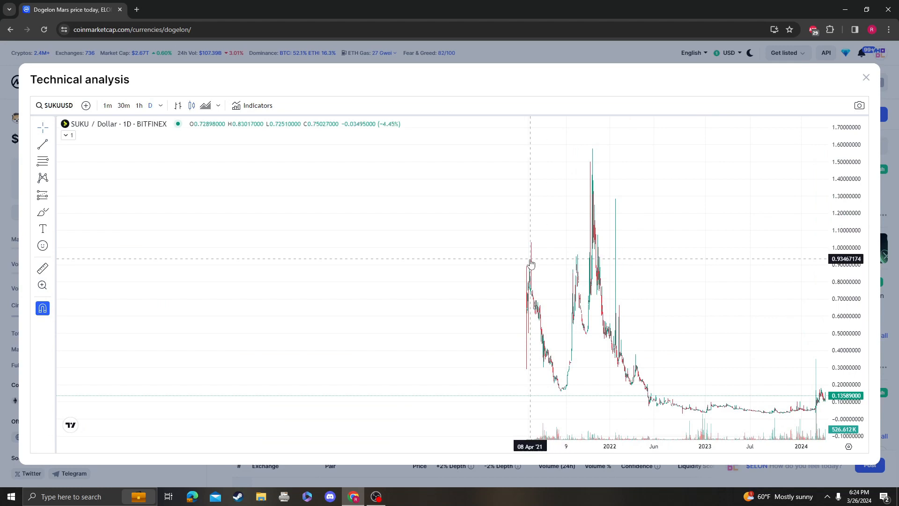
pyautogui.moveTo(527, 259)
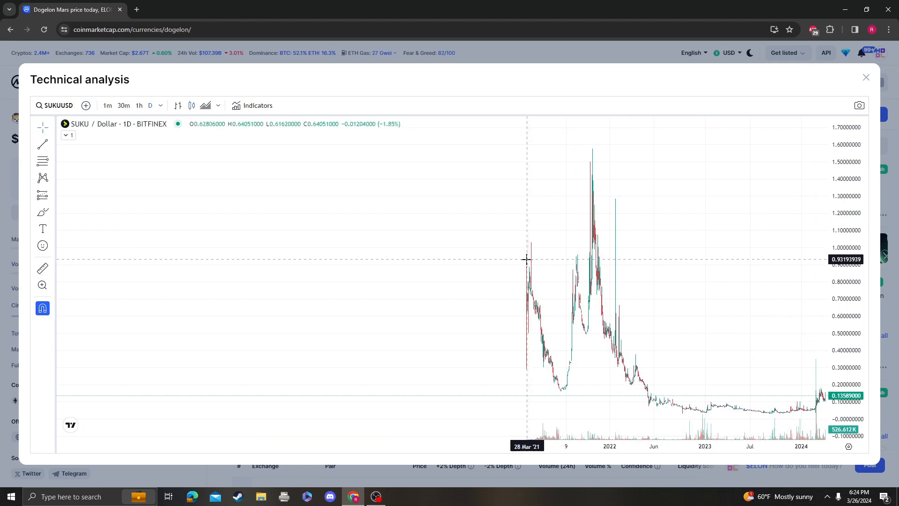
pyautogui.click(56, 105)
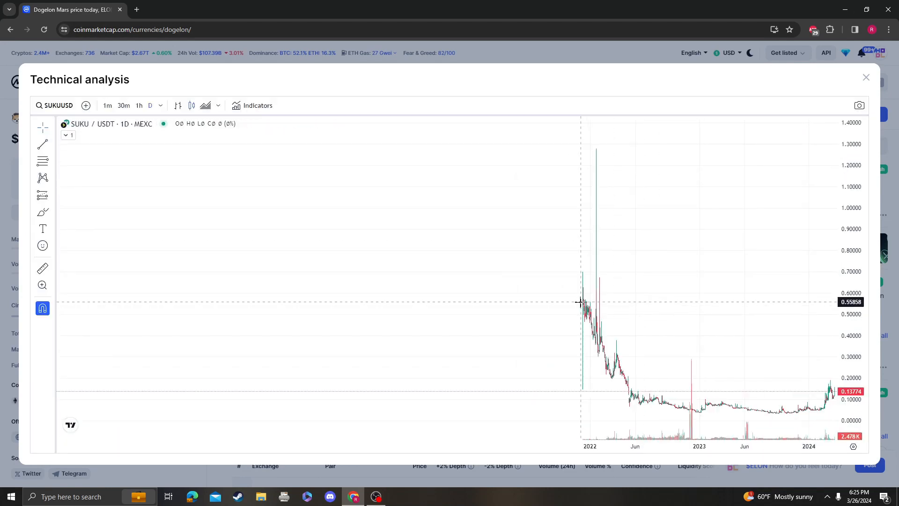
# - Close the chart popup, search 'suku', and show Suku's All-time price chart
pyautogui.click(866, 77)
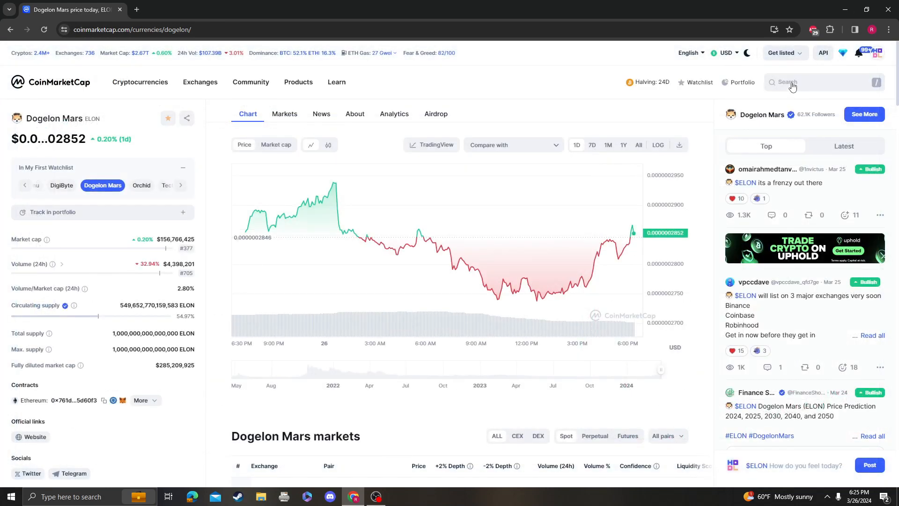
pyautogui.write('suku')
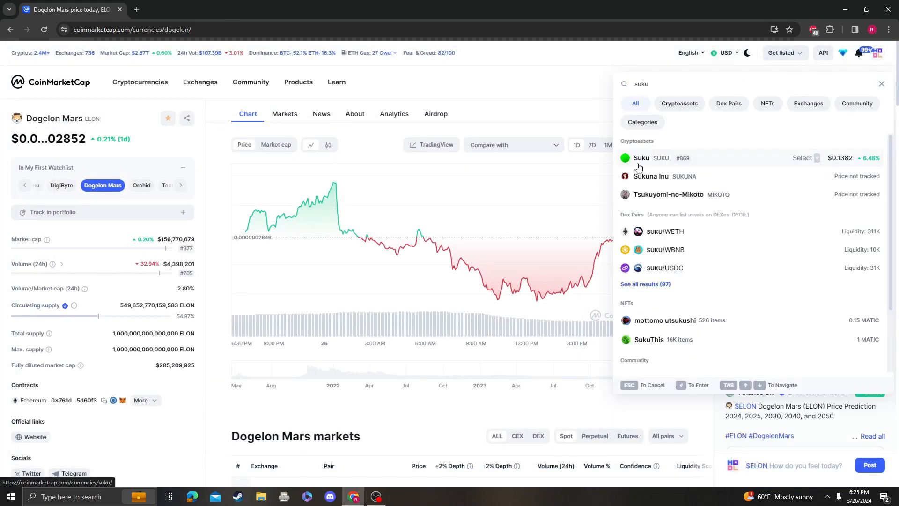
pyautogui.click(641, 158)
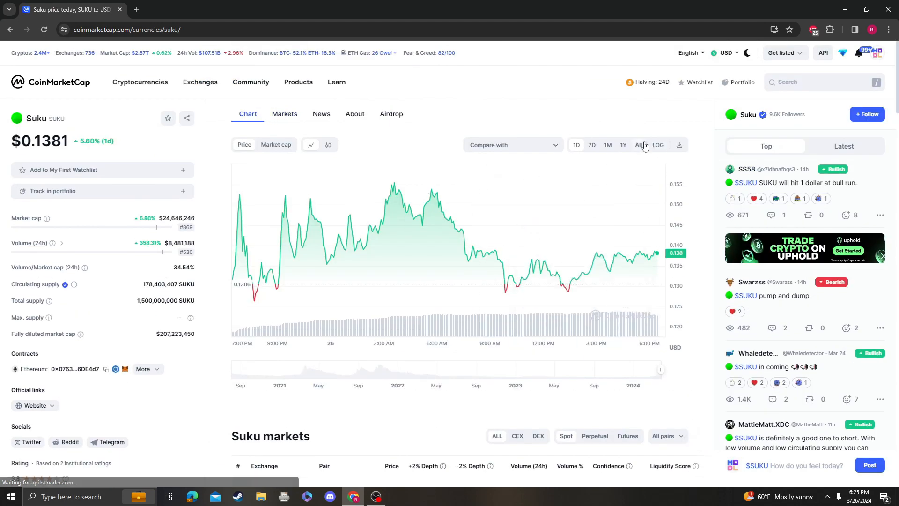
pyautogui.click(638, 145)
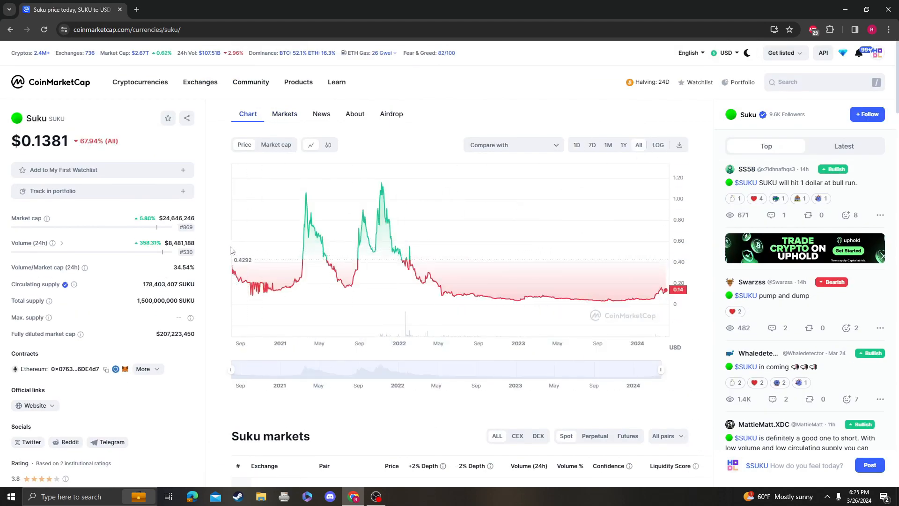
pyautogui.moveTo(233, 236)
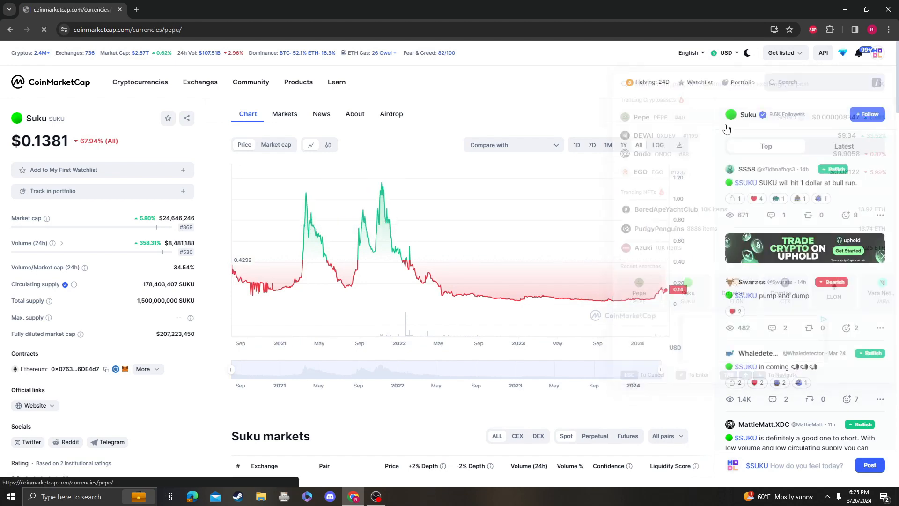
# - Reopen the technical chart from the Pepe page and load a SUKU / Tether pair, searching 'SUK'
pyautogui.click(641, 117)
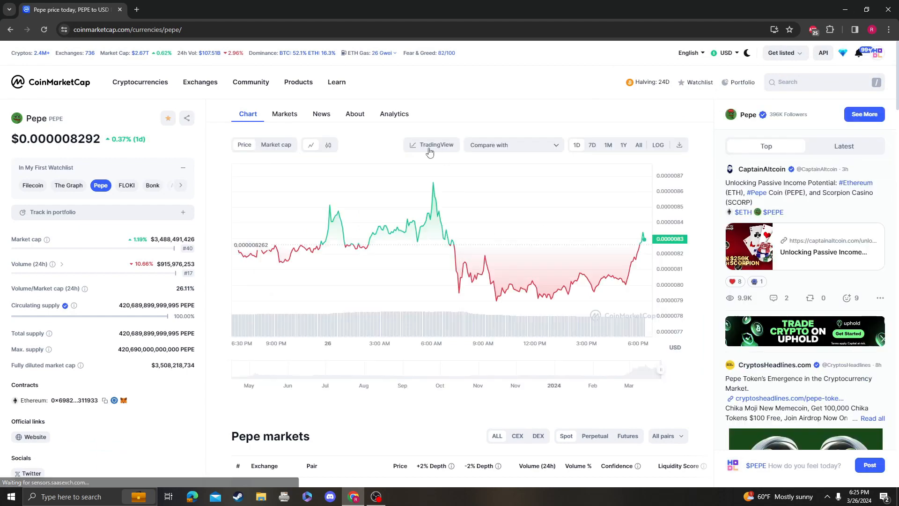
pyautogui.click(434, 144)
pyautogui.write('SUKUUSD')
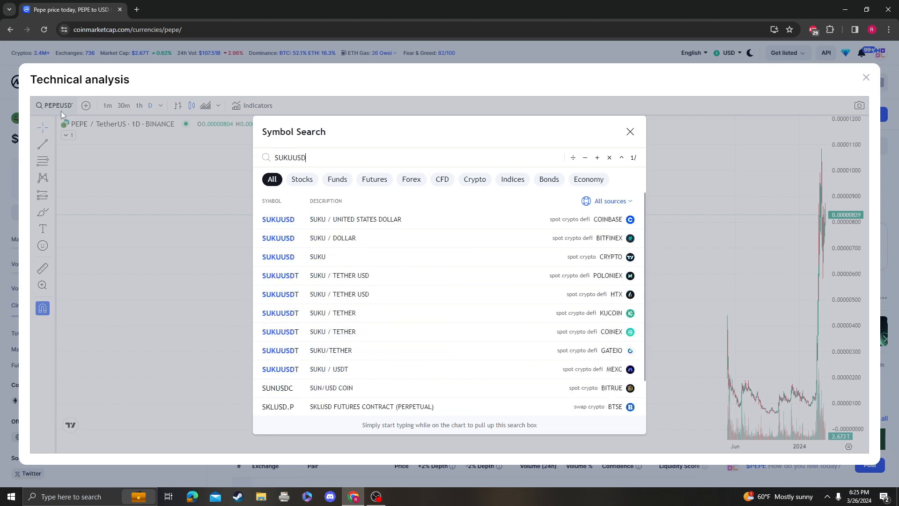
pyautogui.click(630, 131)
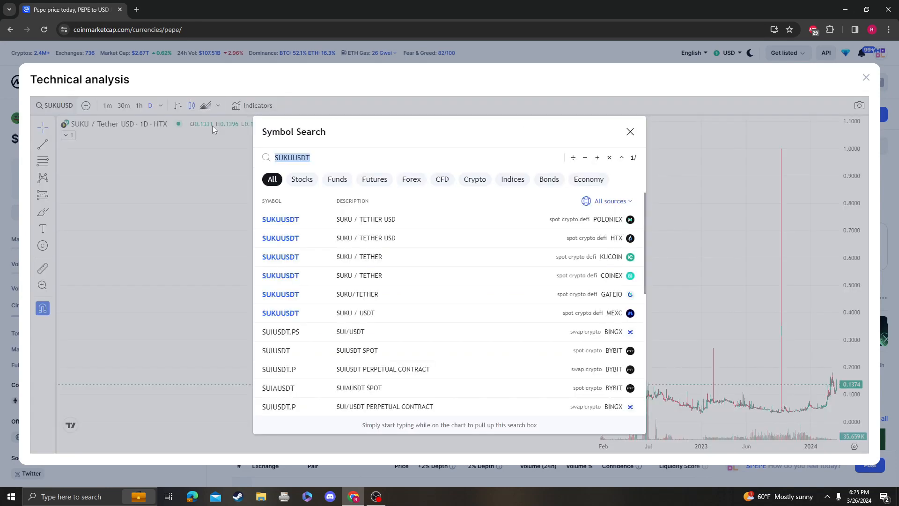
pyautogui.click(281, 219)
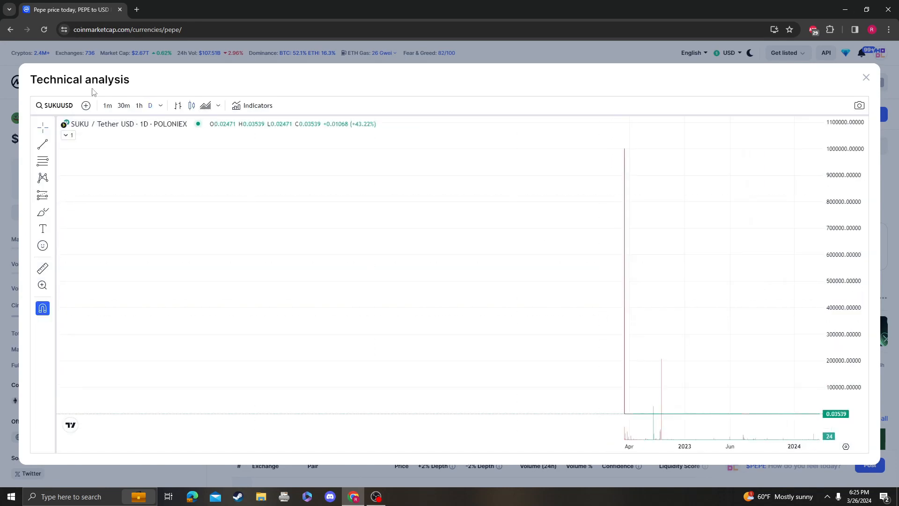
pyautogui.click(56, 105)
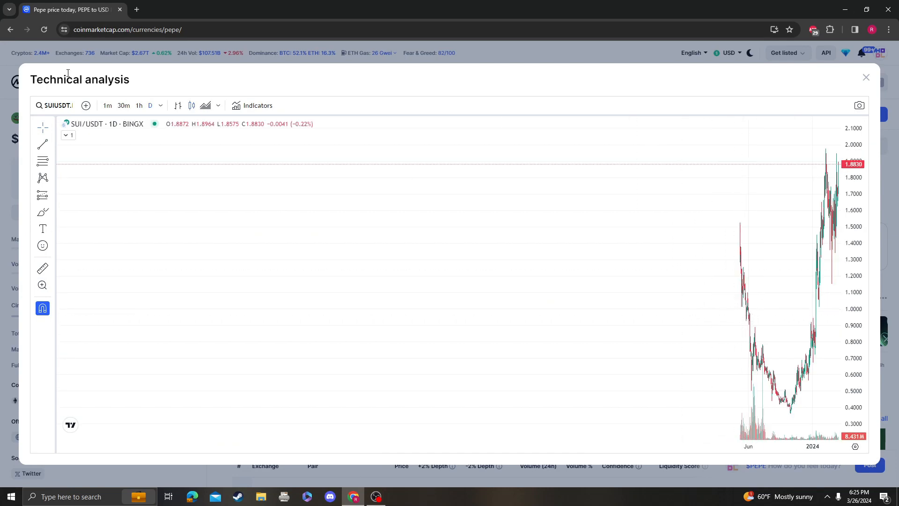
pyautogui.click(55, 105)
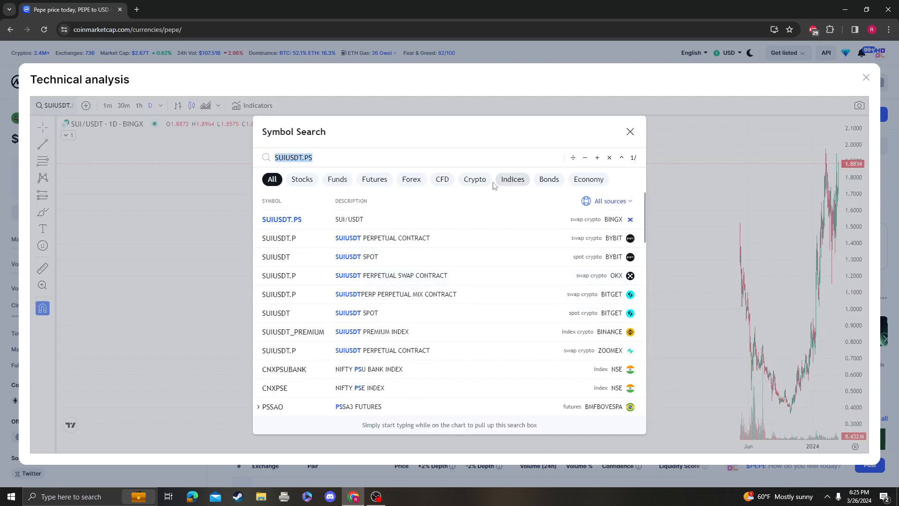
pyautogui.write('SUKU')
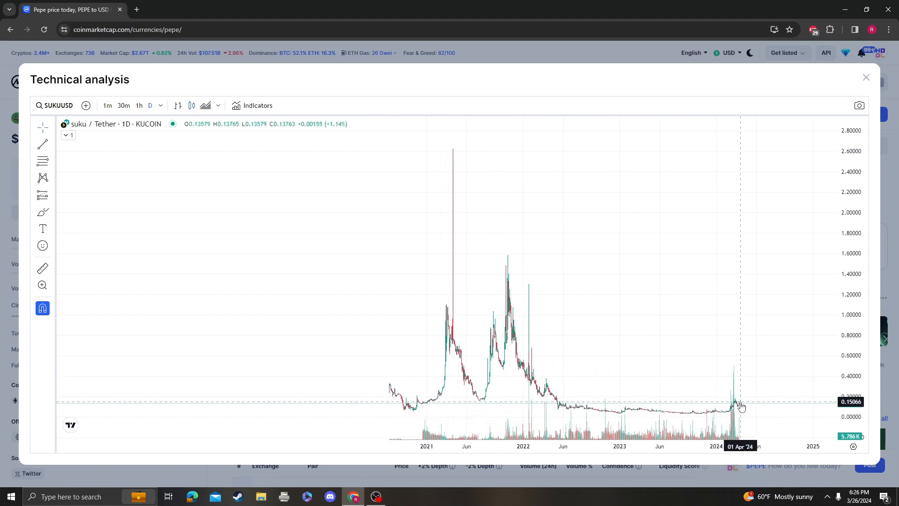
pyautogui.moveTo(511, 256)
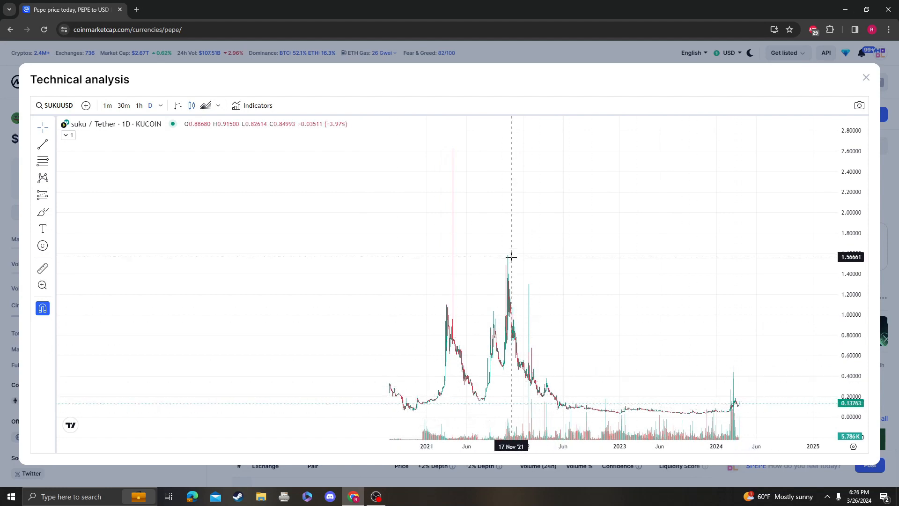
pyautogui.moveTo(608, 380)
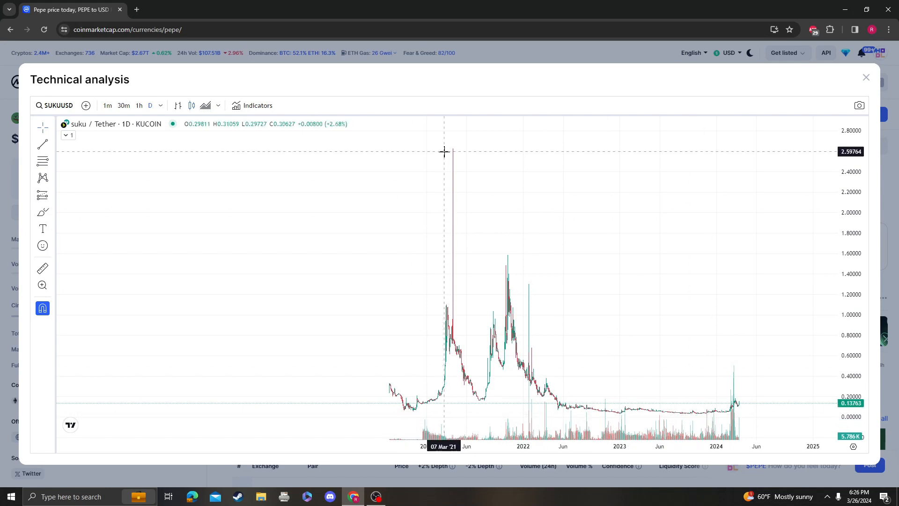
pyautogui.moveTo(485, 159)
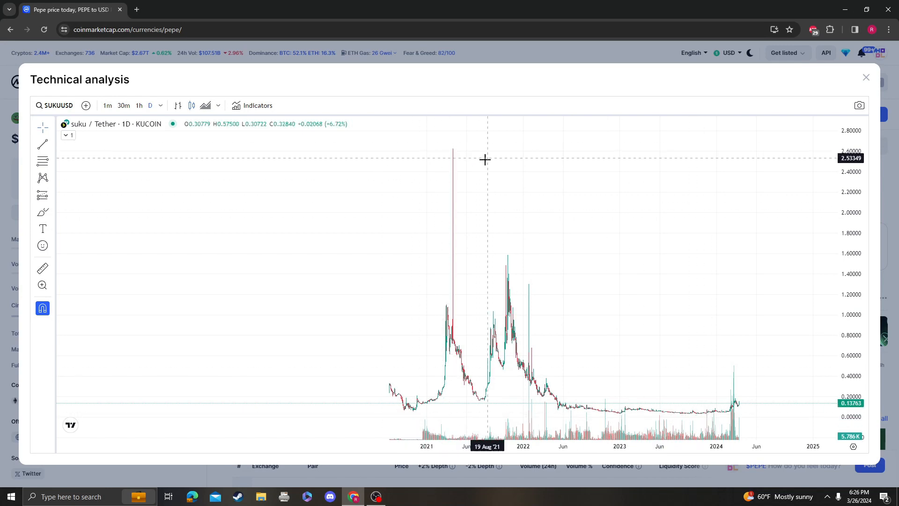
pyautogui.moveTo(455, 302)
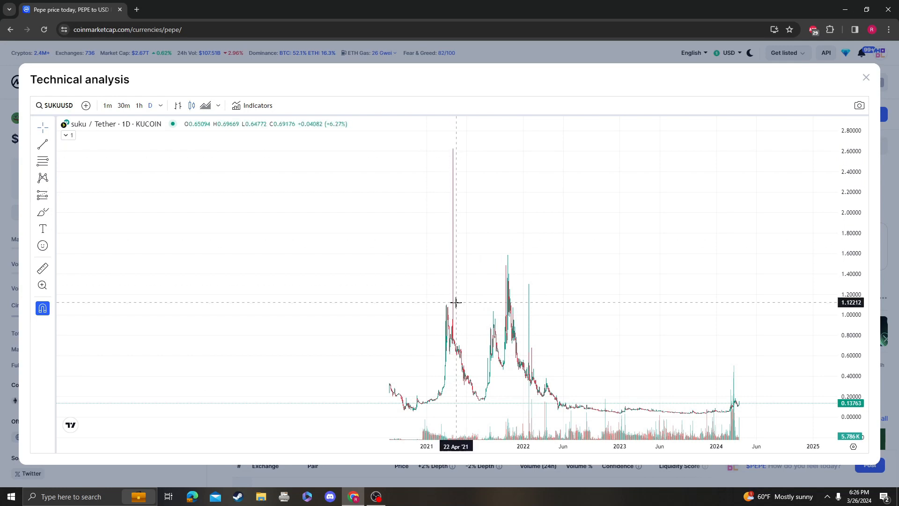
pyautogui.moveTo(507, 246)
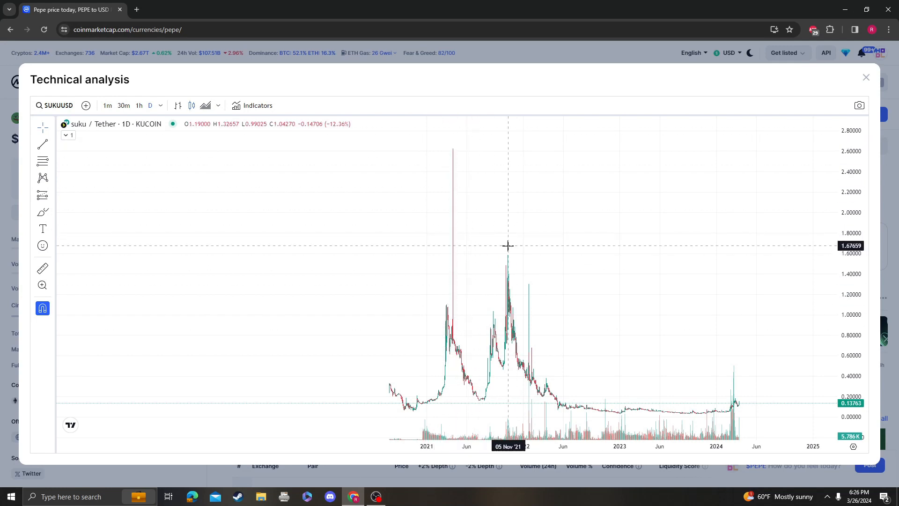
pyautogui.moveTo(878, 436)
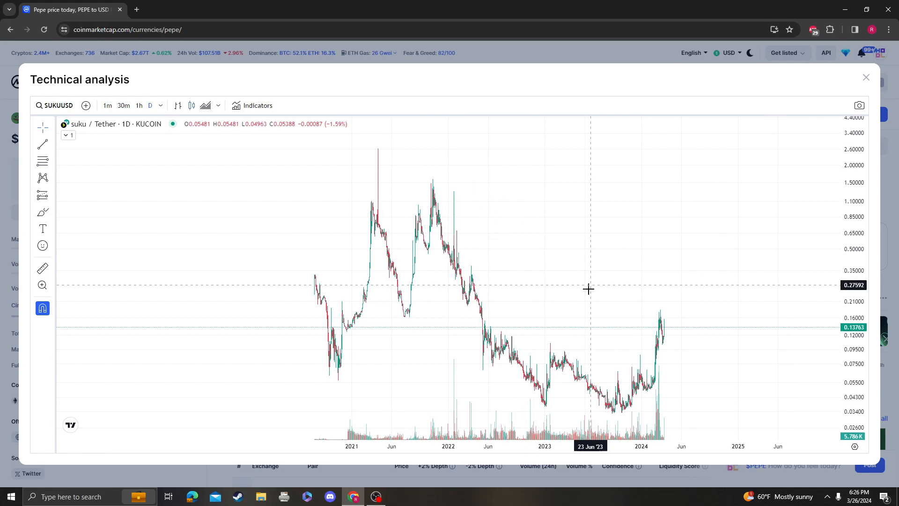
pyautogui.moveTo(416, 307)
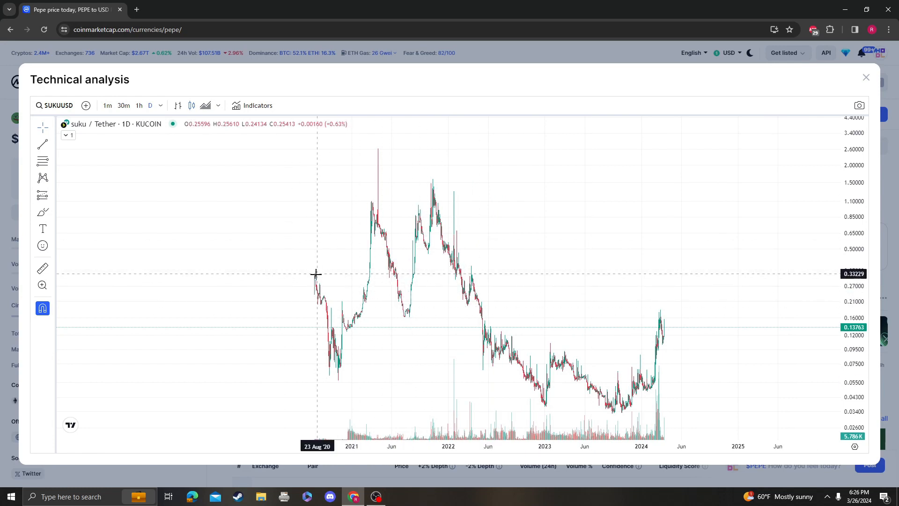
pyautogui.moveTo(403, 299)
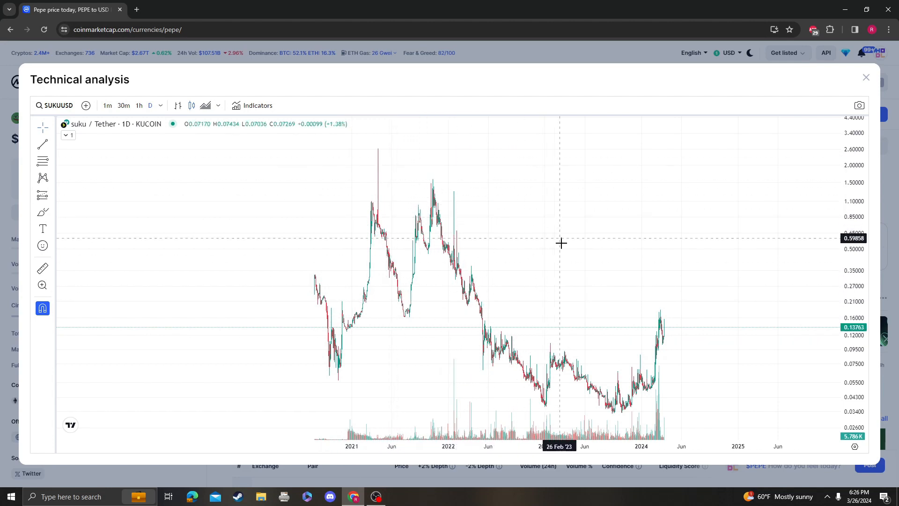
pyautogui.moveTo(465, 300)
pyautogui.write('rsi')
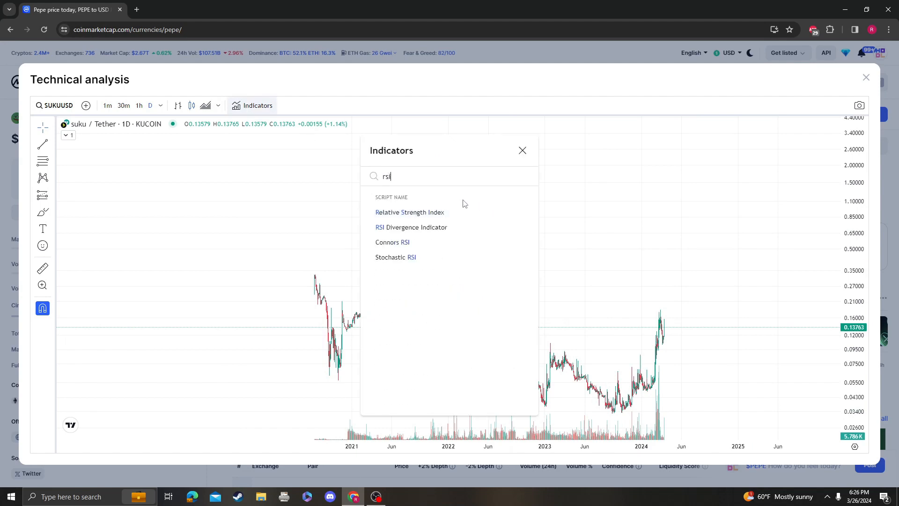
# - Add the Stochastic RSI indicator pane beneath the SUKU chart
pyautogui.click(409, 211)
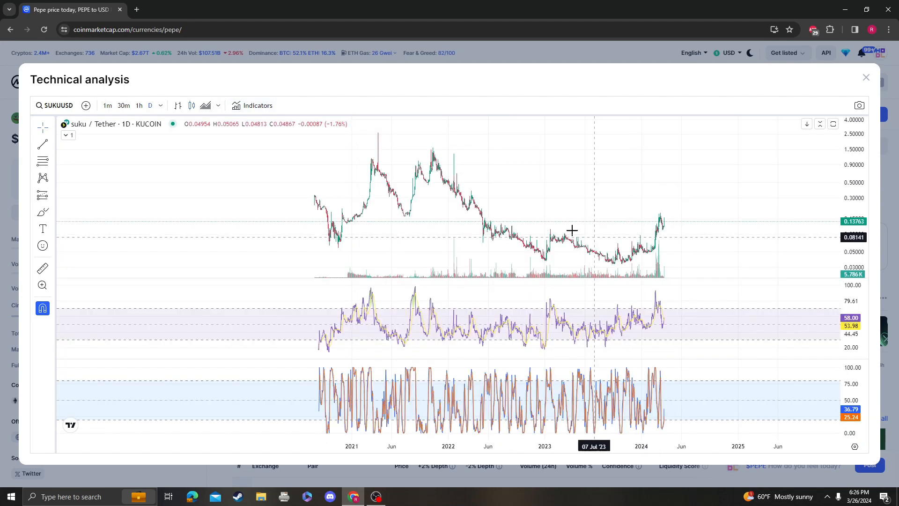
pyautogui.moveTo(664, 327)
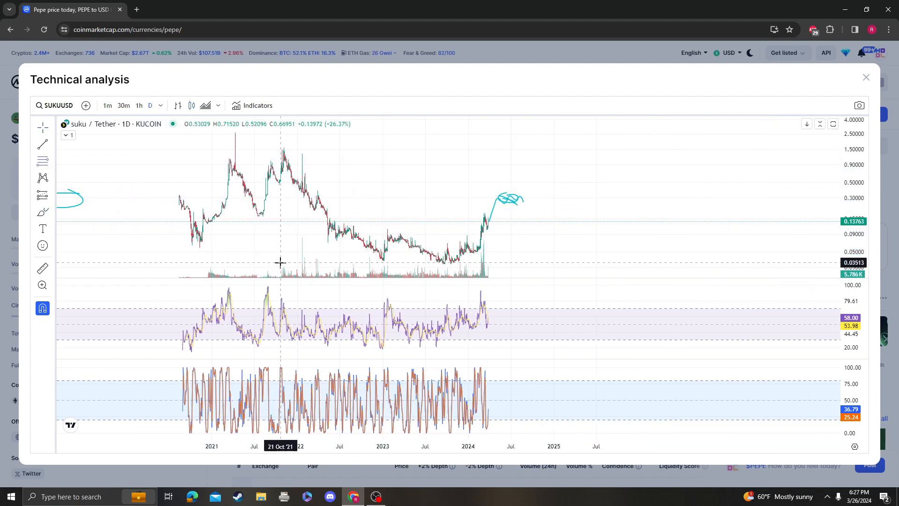
# - Draw a Fibonacci retracement from SUKU's 2021 high to the lowest low, then close the popup
pyautogui.moveTo(280, 264); pyautogui.dragTo(672, 212)
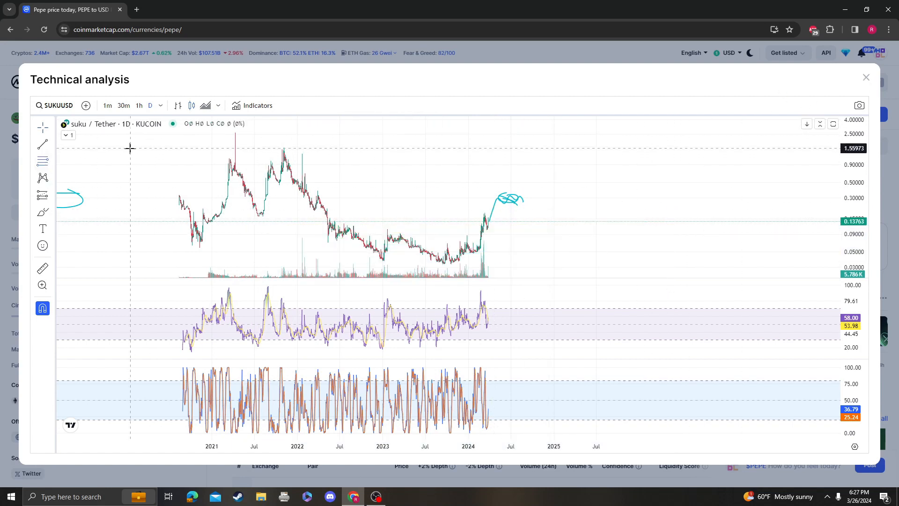
pyautogui.moveTo(130, 147); pyautogui.dragTo(633, 258)
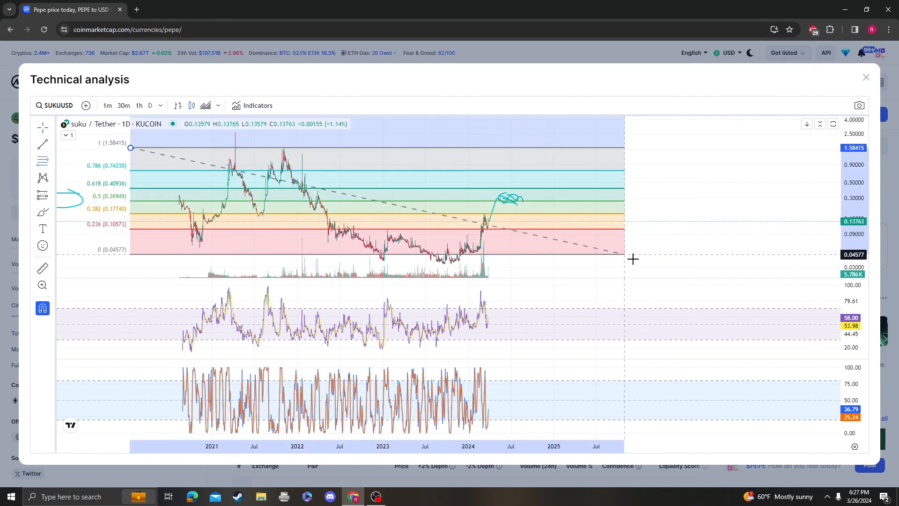
pyautogui.moveTo(623, 255); pyautogui.dragTo(697, 266)
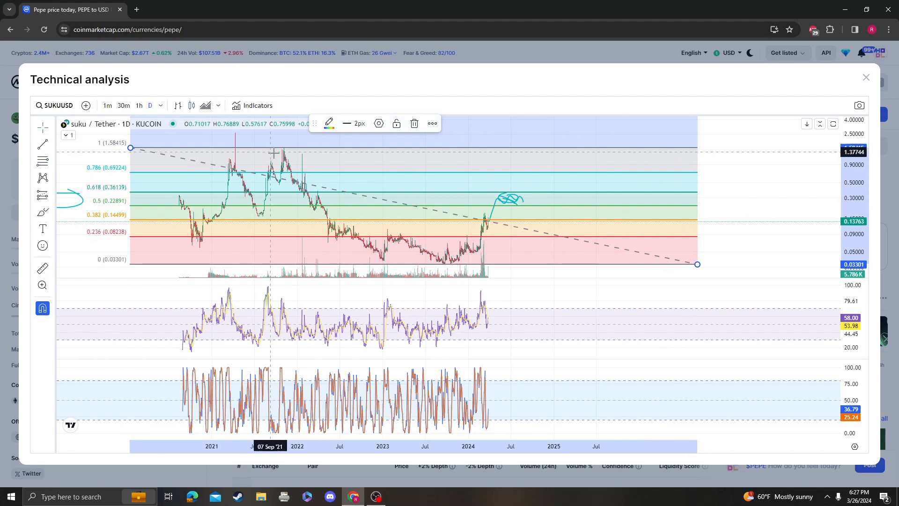
pyautogui.moveTo(715, 186)
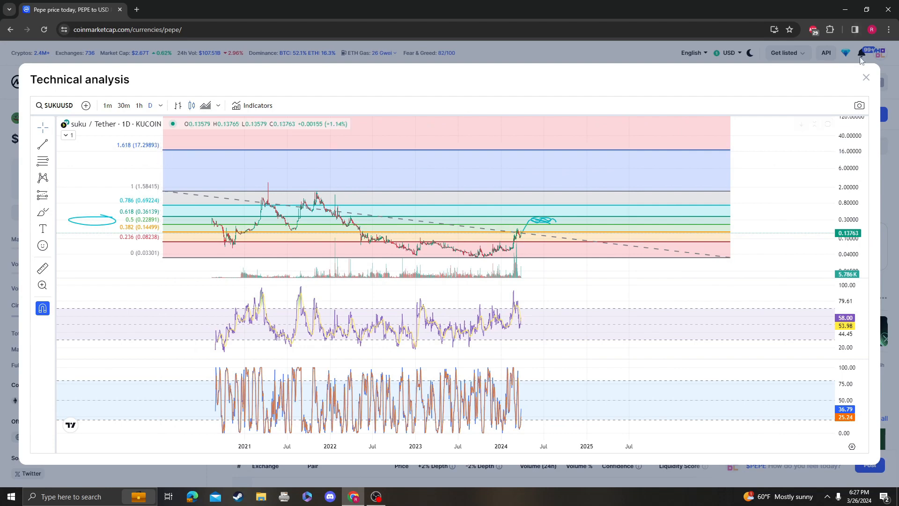
pyautogui.click(865, 77)
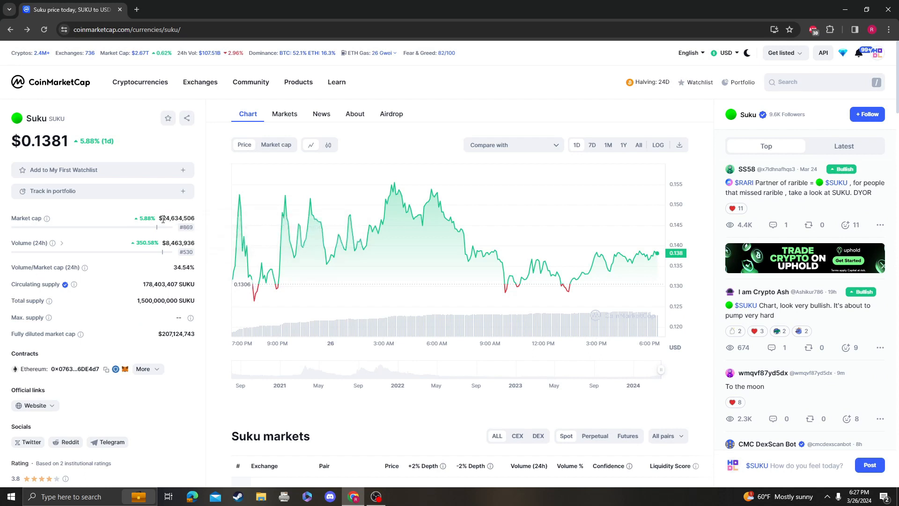
# - Highlight Suku's market cap figure and switch the price chart to All time
pyautogui.doubleClick(174, 218)
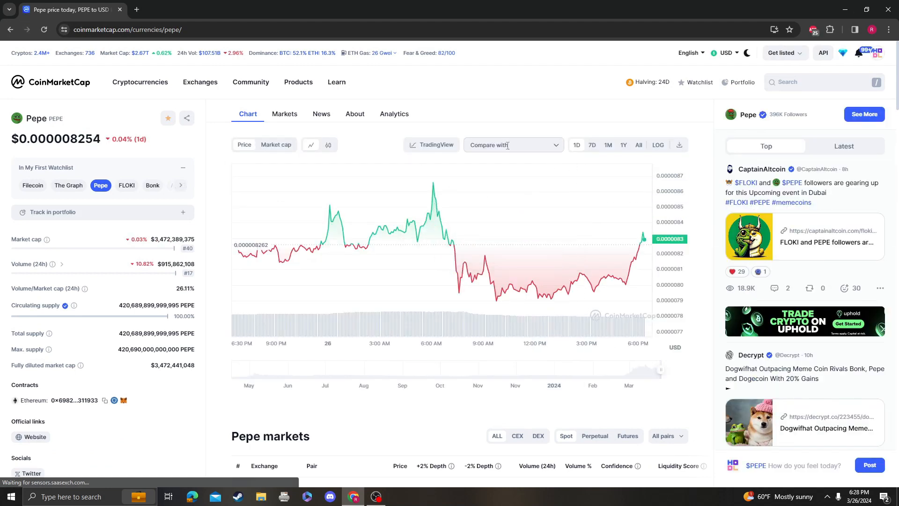
pyautogui.click(430, 145)
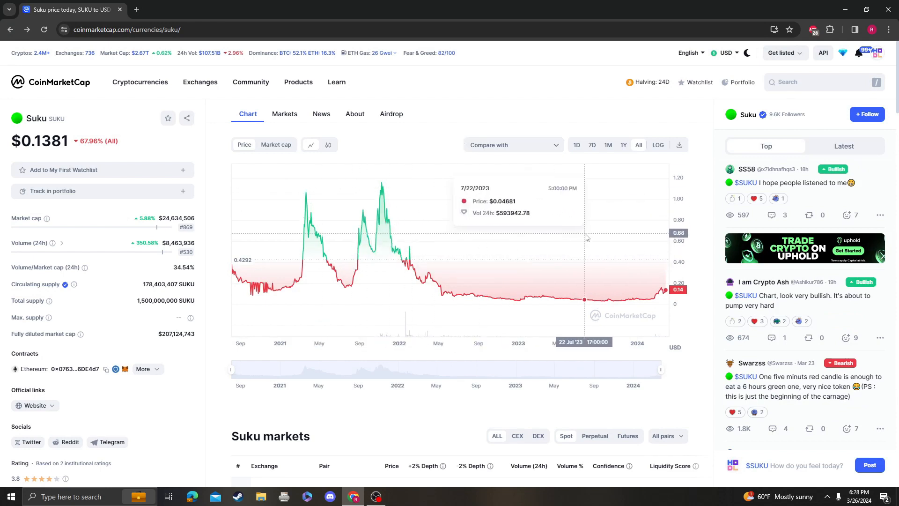
pyautogui.moveTo(586, 212)
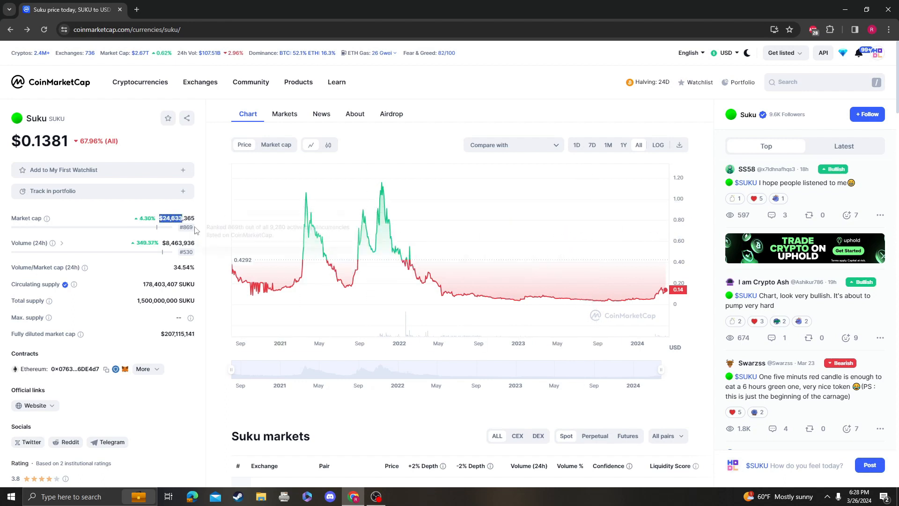
pyautogui.moveTo(155, 296)
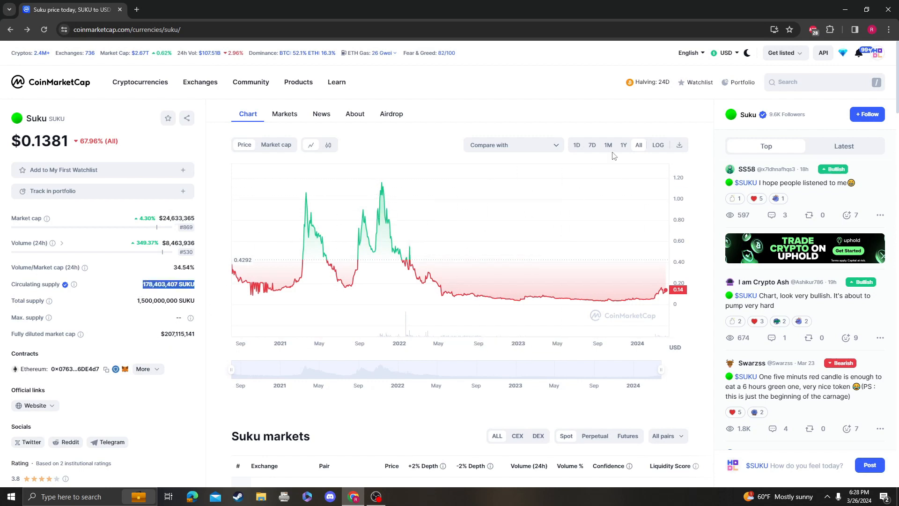
pyautogui.click(276, 145)
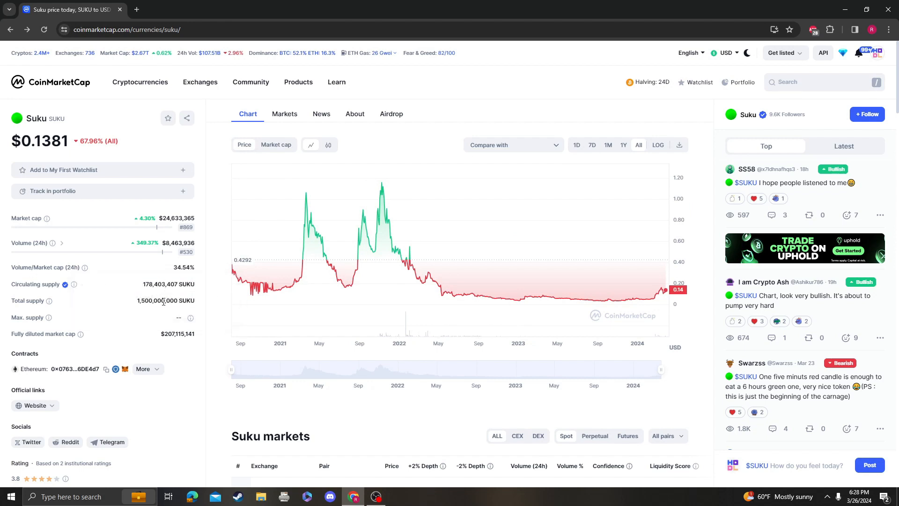
pyautogui.doubleClick(157, 300)
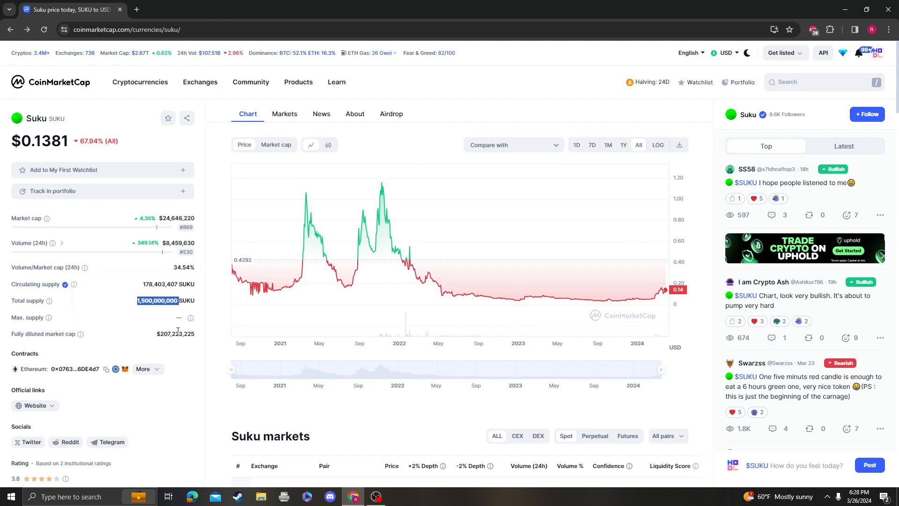
pyautogui.doubleClick(174, 333)
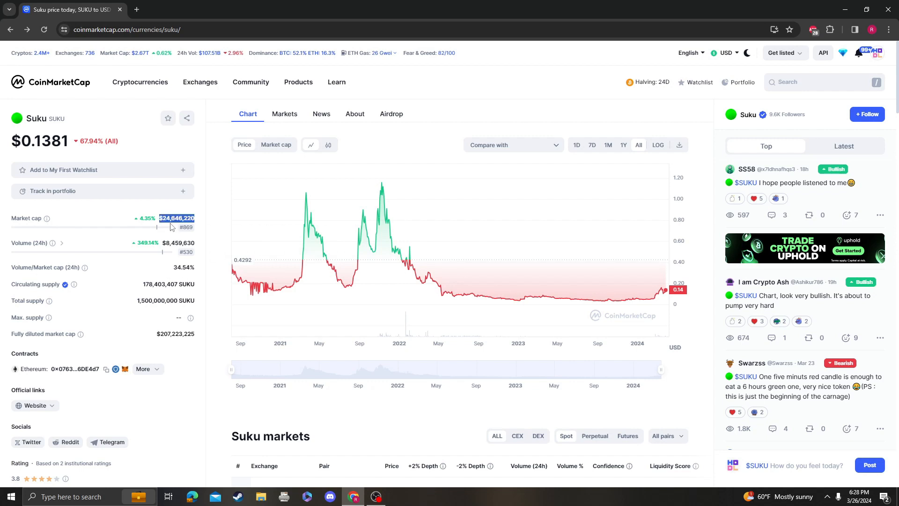
pyautogui.moveTo(125, 286)
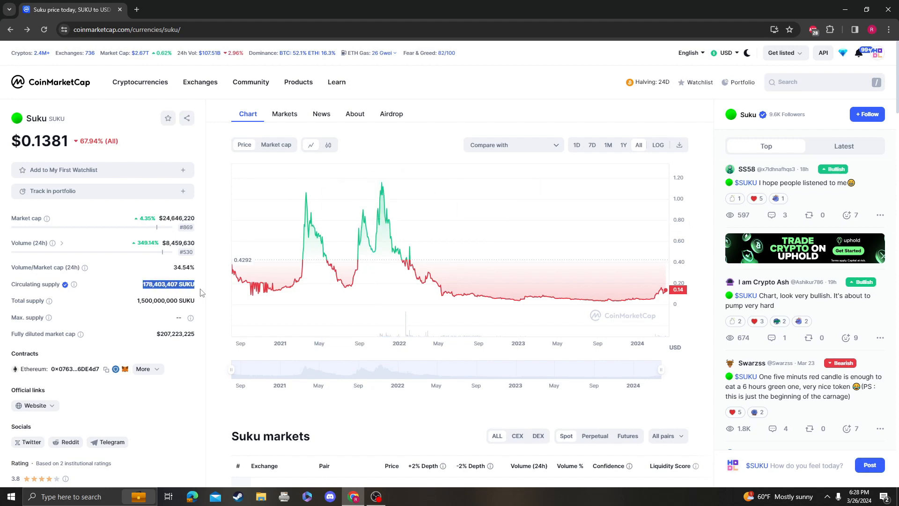
pyautogui.moveTo(532, 321)
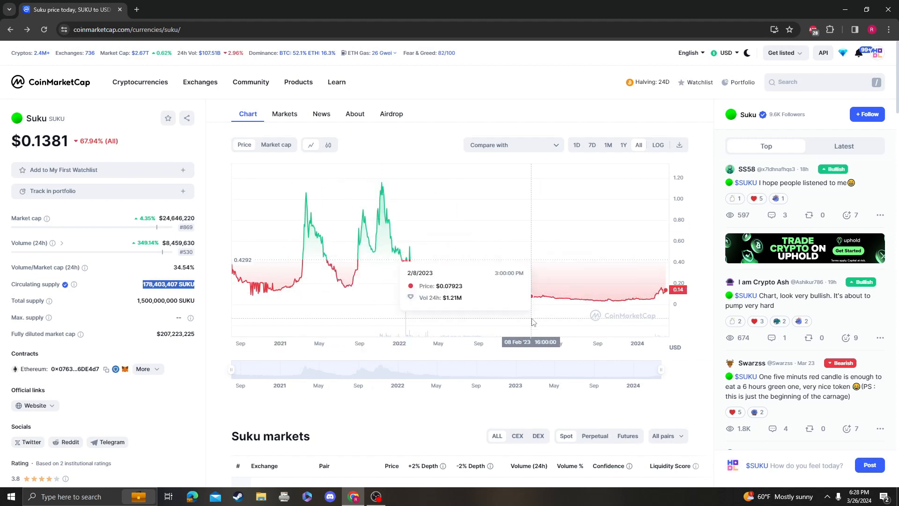
pyautogui.scroll(-3)
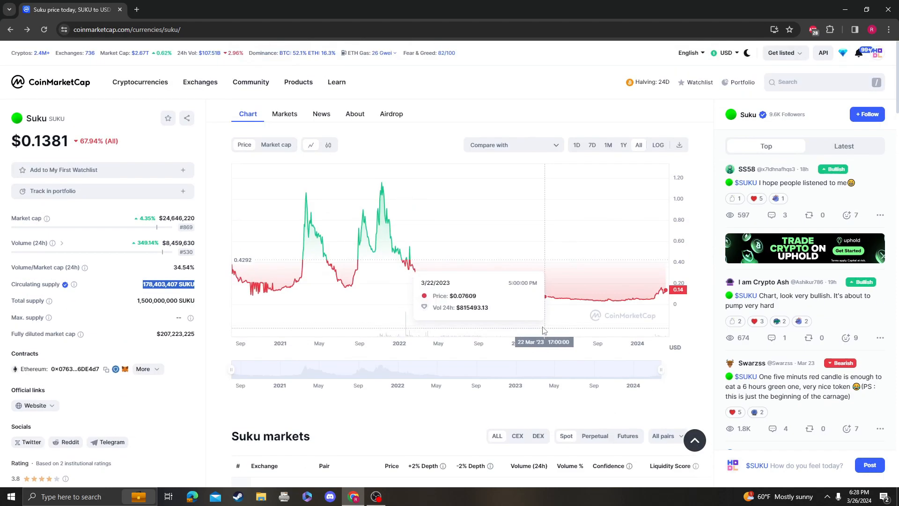
pyautogui.moveTo(533, 327)
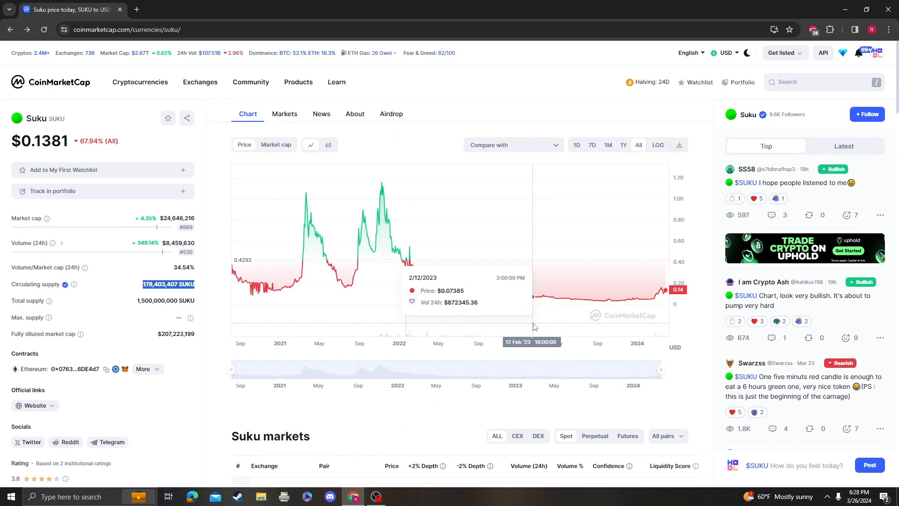
pyautogui.moveTo(524, 243)
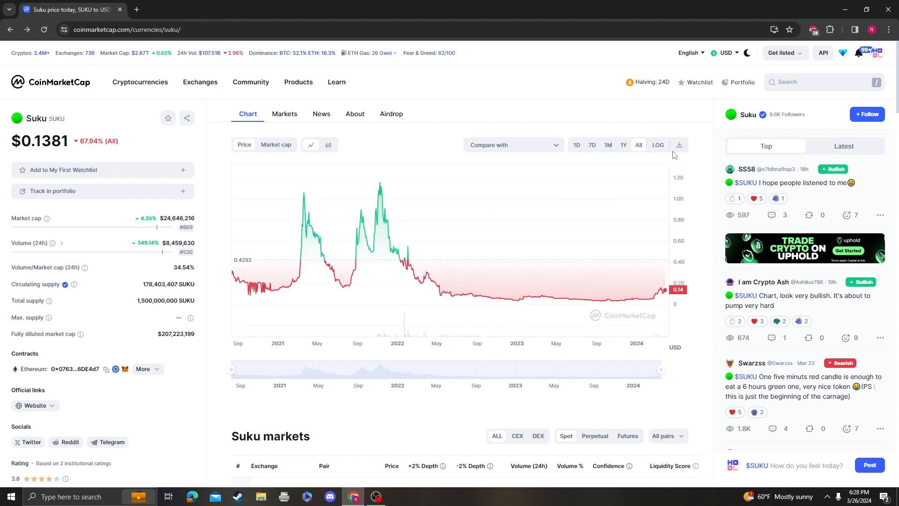
pyautogui.moveTo(545, 331)
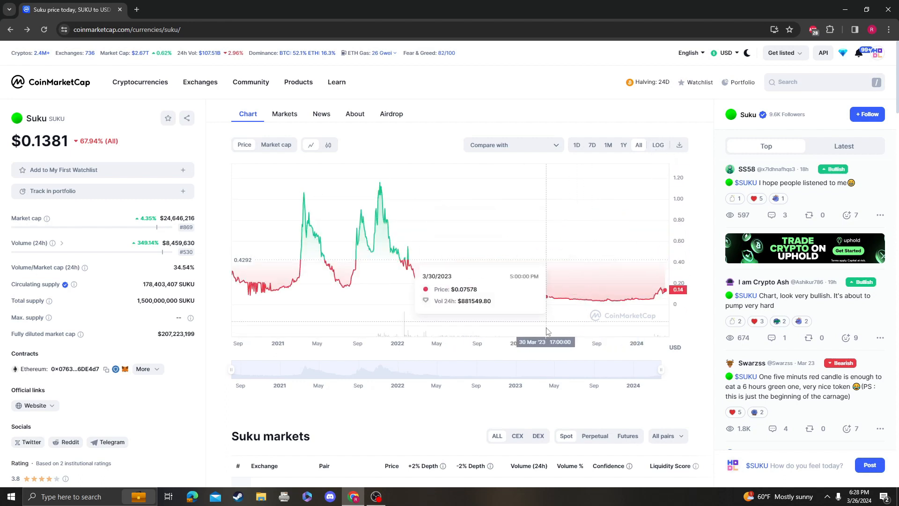